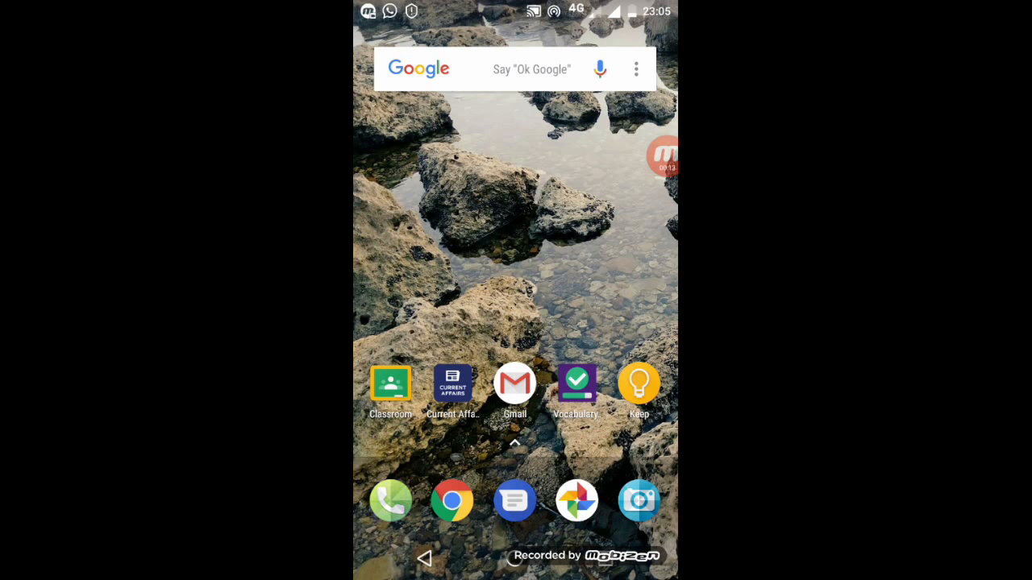
Launch the Phone app and bring up the dialer keypad with '*' entered.
click(391, 500)
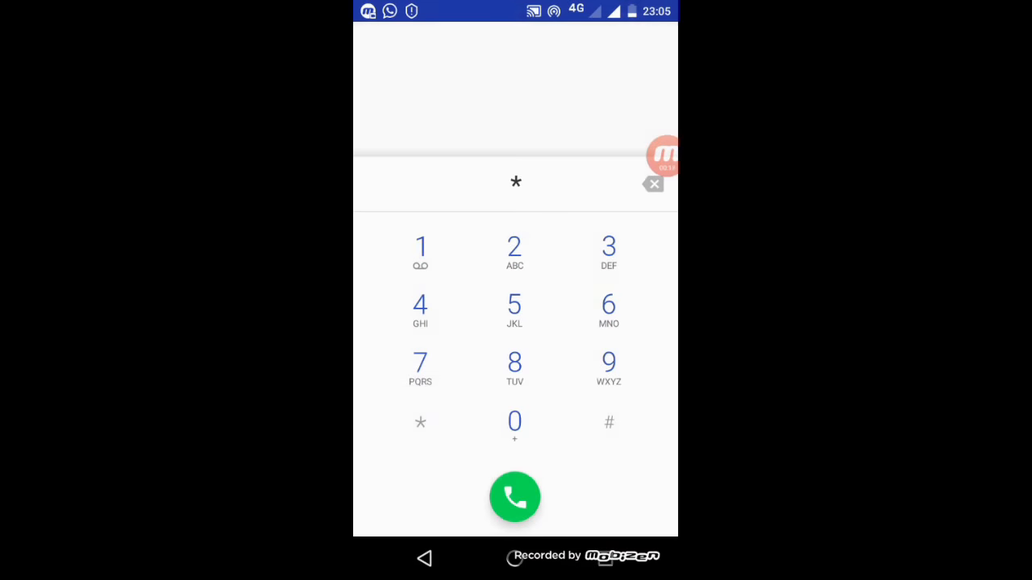
Dial the hidden testing code *#*#4636#*#* to reach the Phone info screen.
click(610, 422)
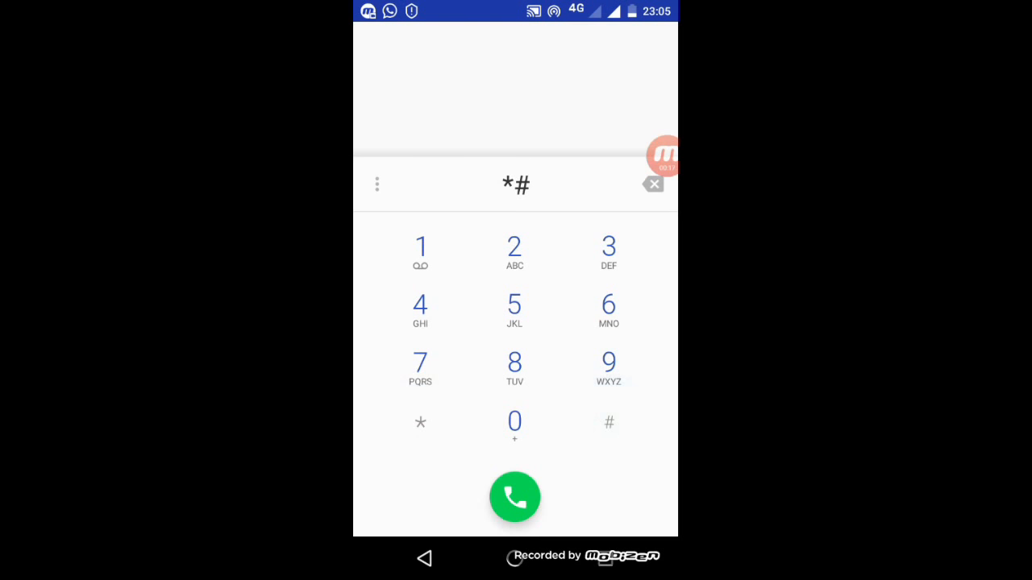
click(419, 422)
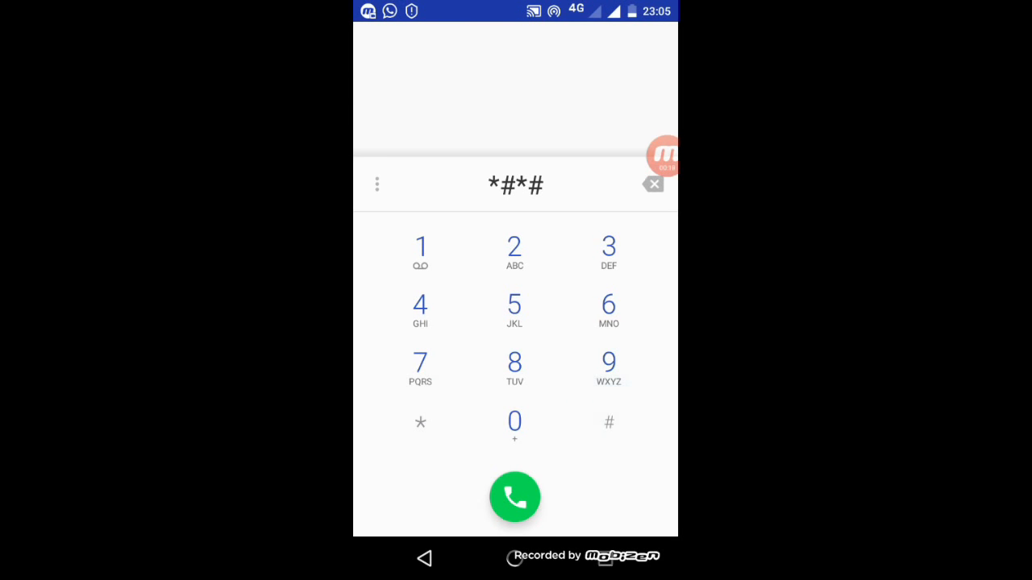
click(609, 310)
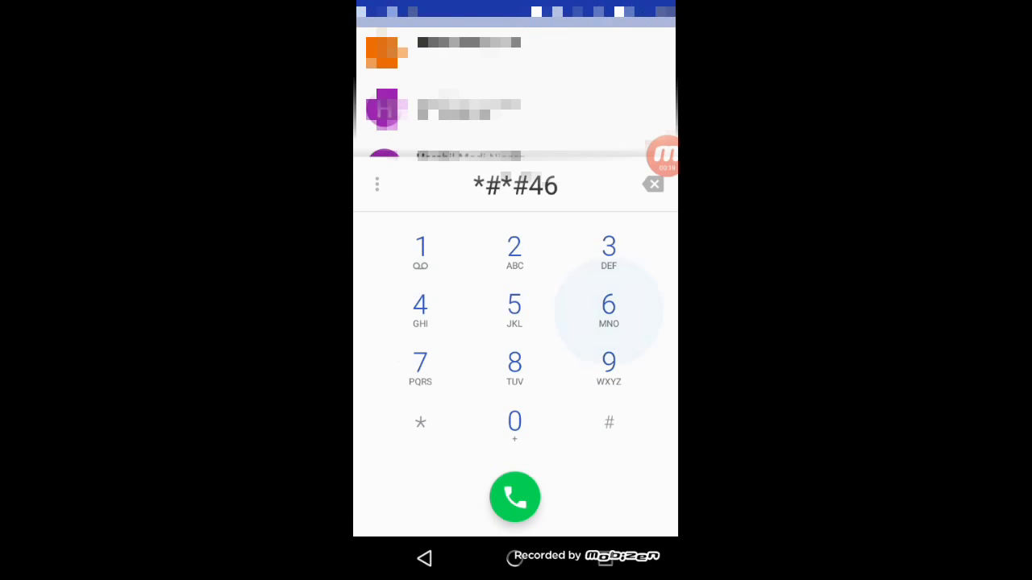
click(610, 423)
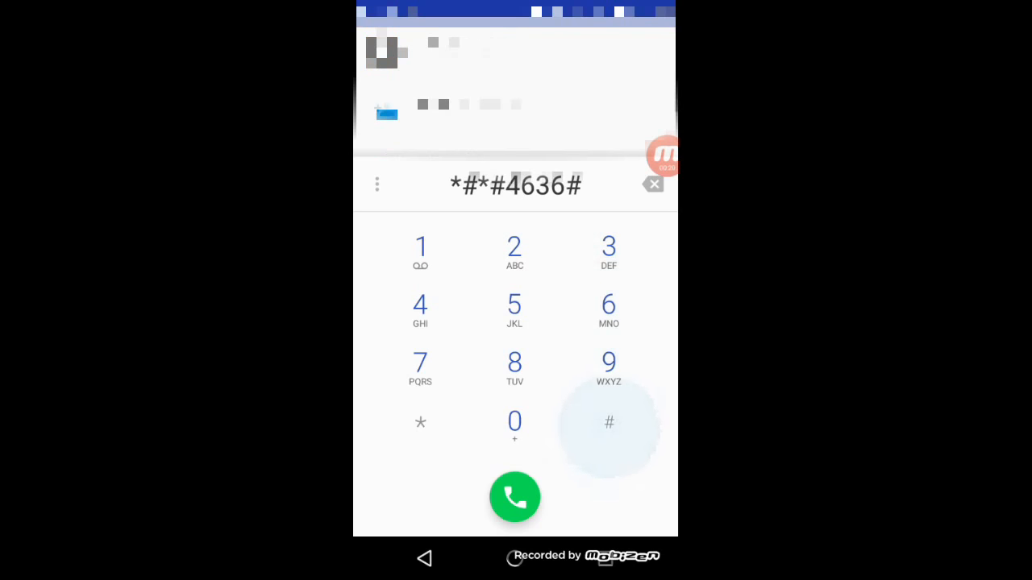
click(609, 422)
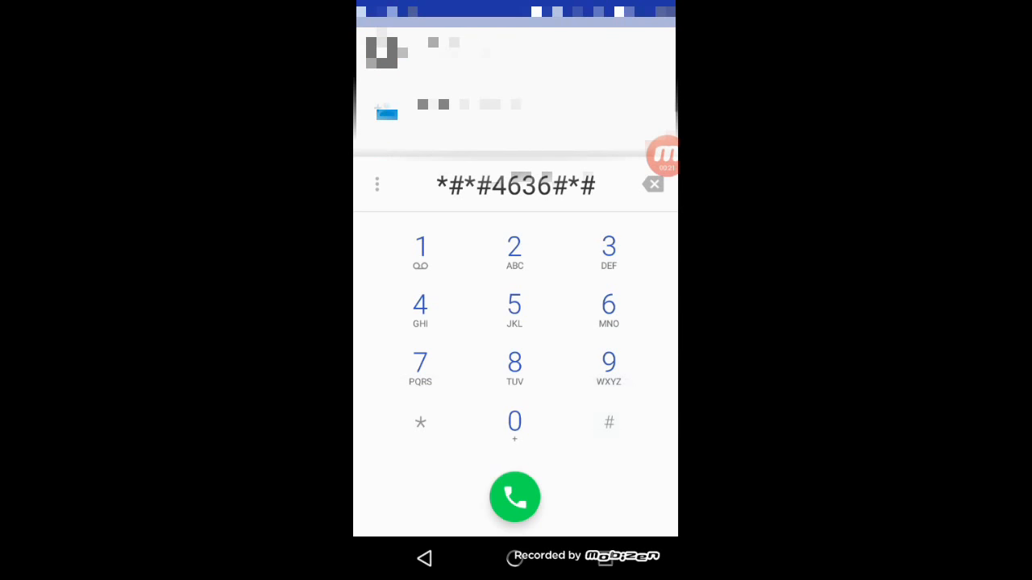
click(514, 497)
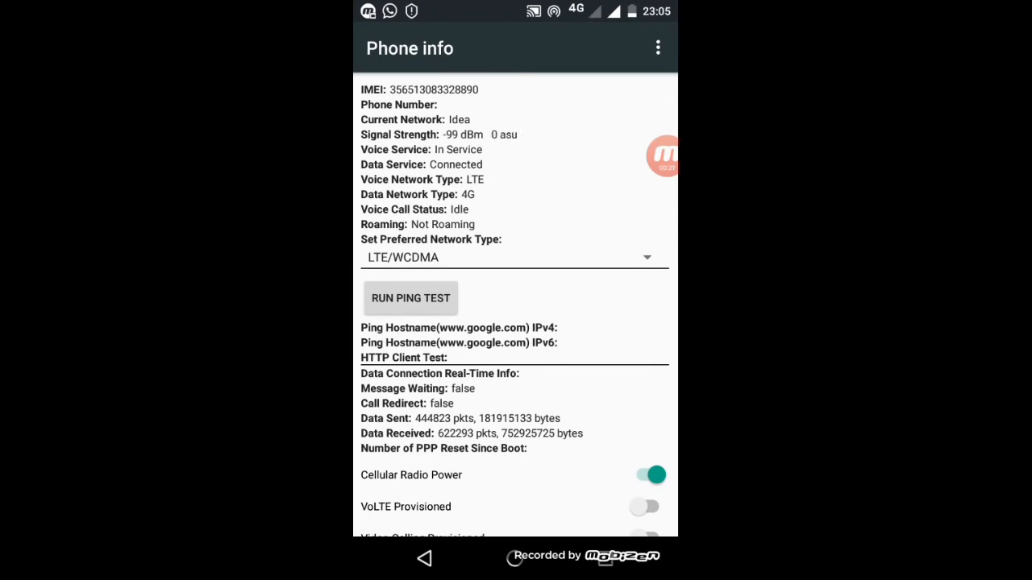
Expand the Set Preferred Network Type dropdown to list its options.
click(513, 258)
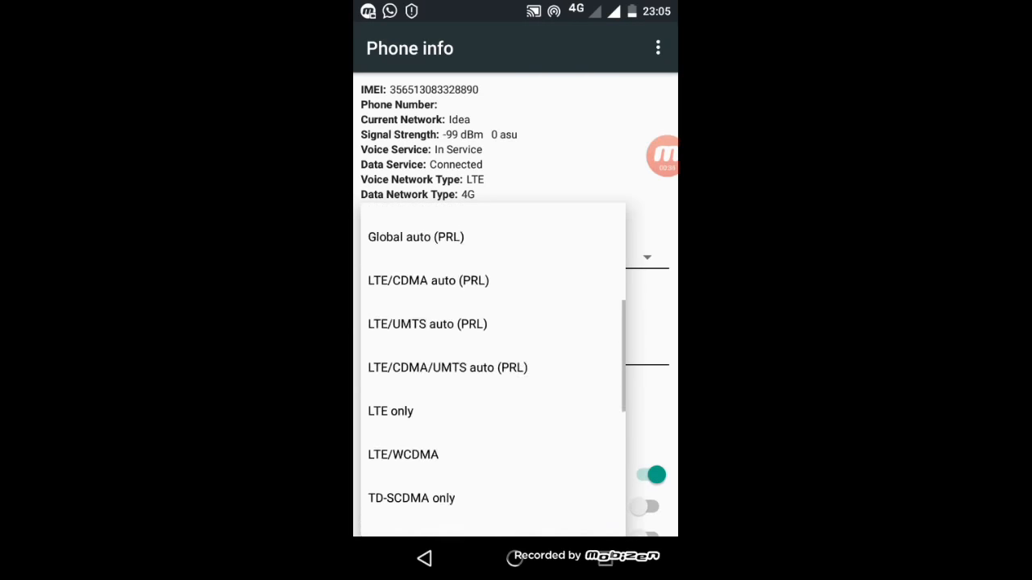
Choose 'LTE only' as the preferred network type instead of LTE/WCDMA.
scroll(down, 3)
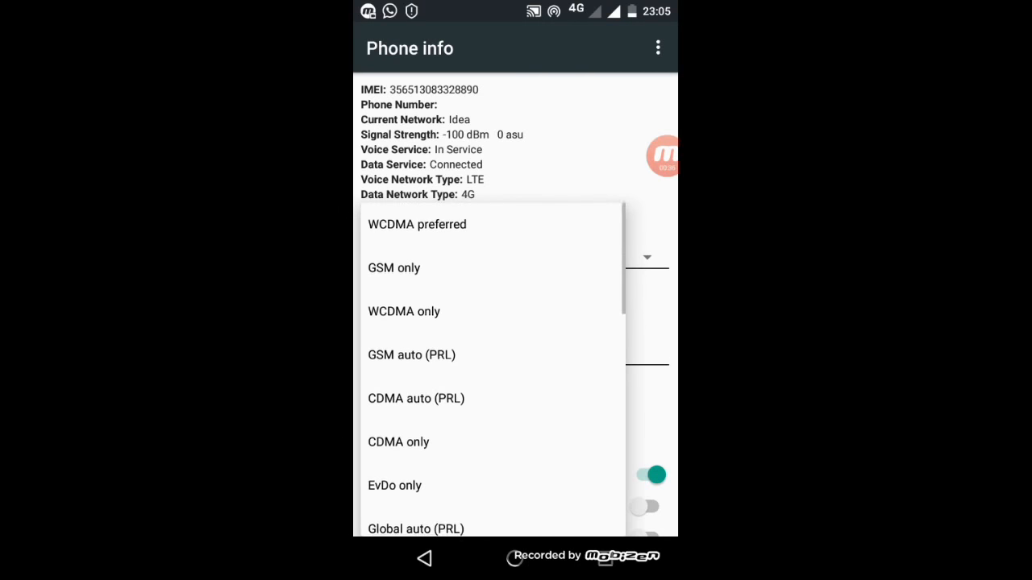
scroll(down, 3)
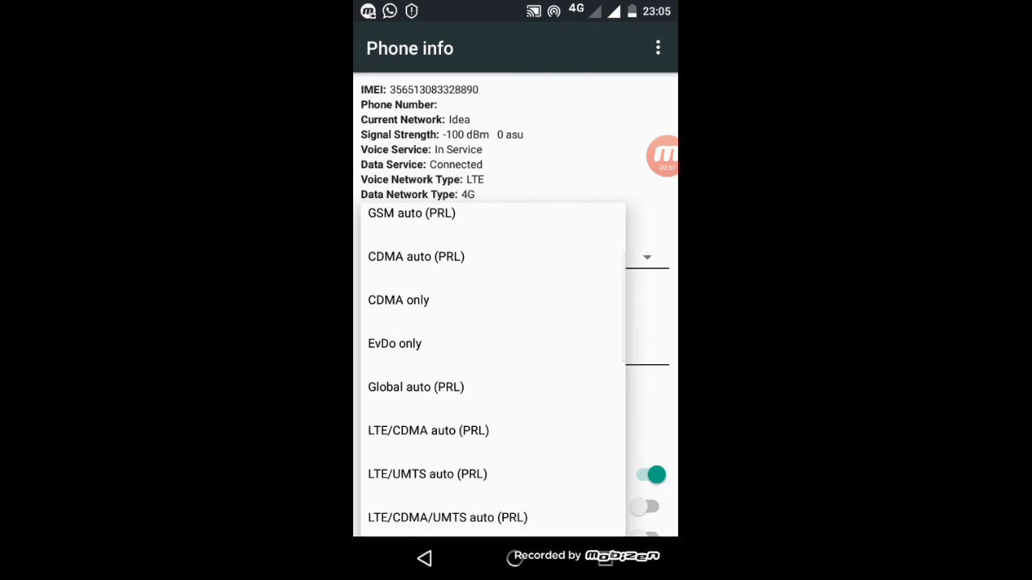
scroll(down, 3)
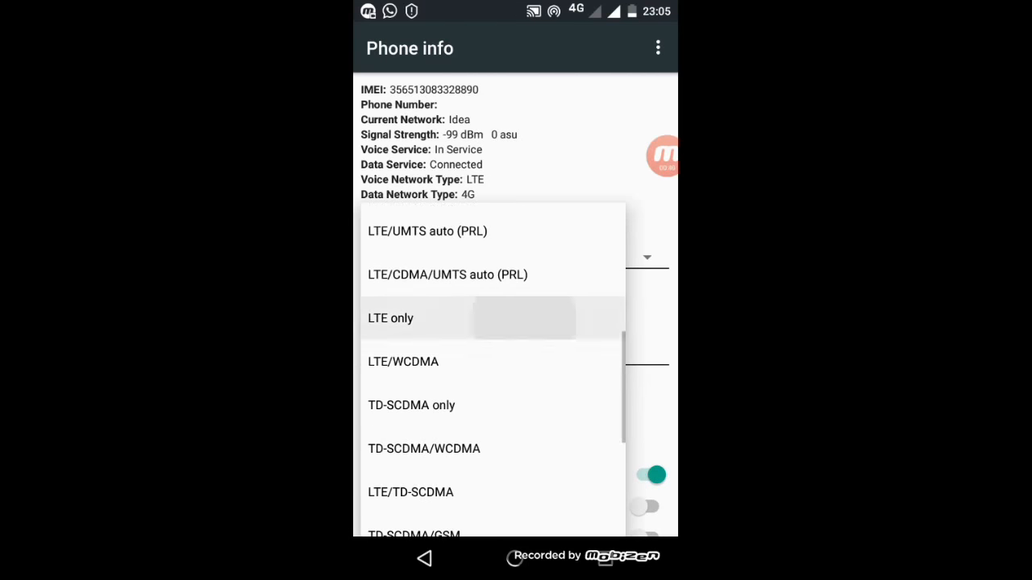
click(391, 318)
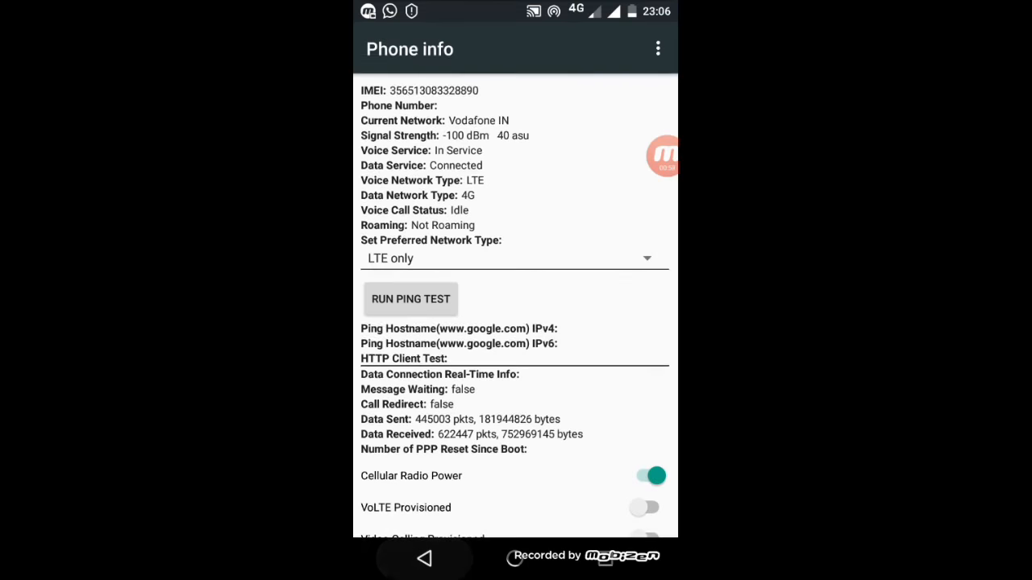
Return from Phone info to the Testing menu, keeping LTE only set.
click(425, 558)
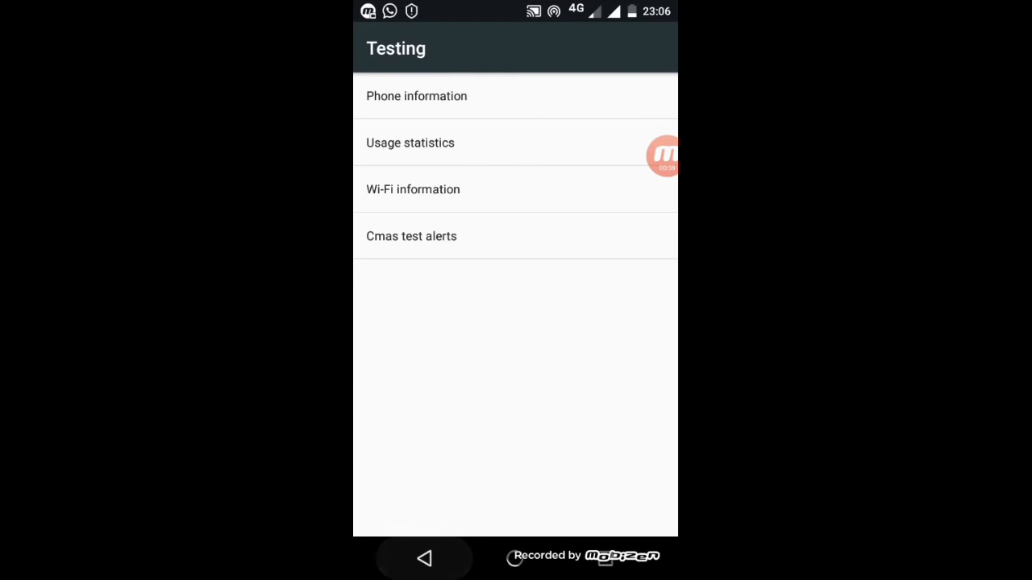